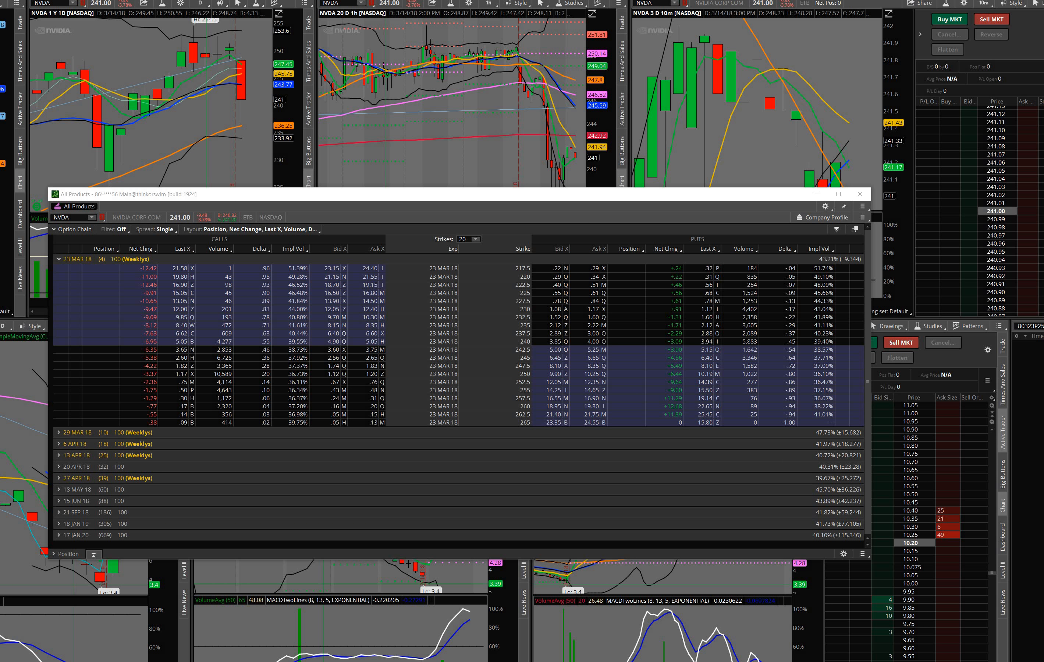
mouse_move(326, 588)
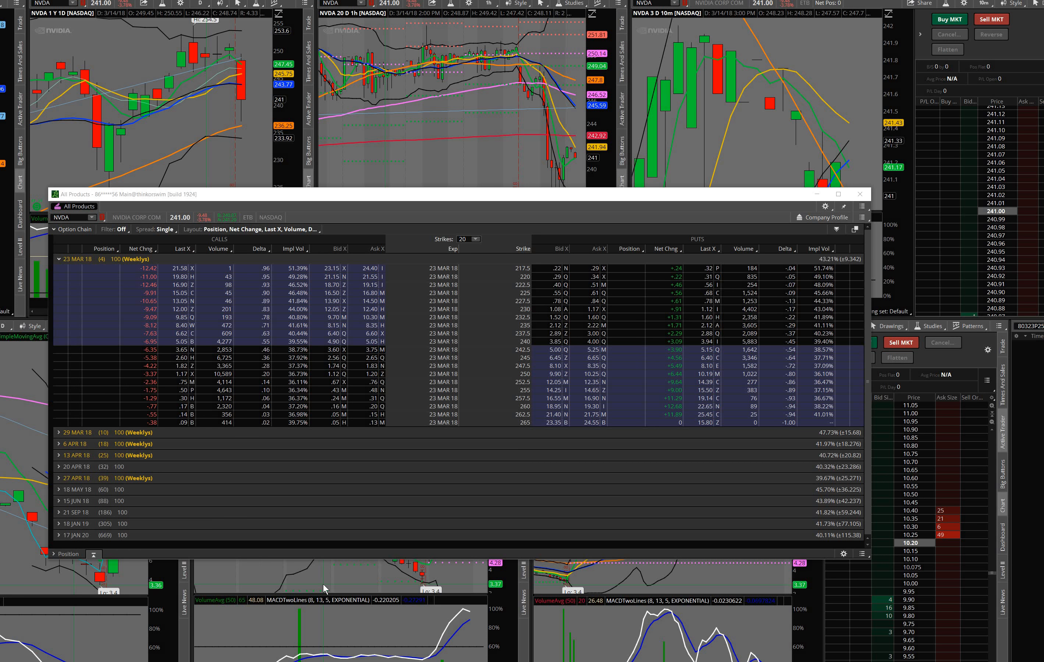
mouse_move(375, 482)
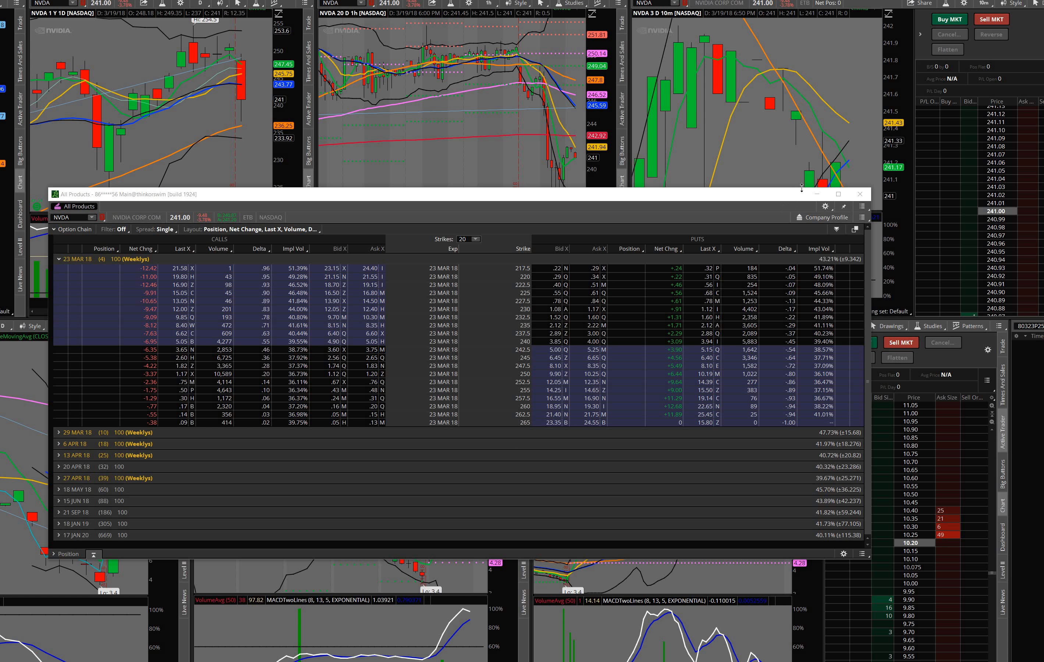
- Close the detached All Products option chain, revealing the NVDA stock charts above the 250-put charts
click(859, 193)
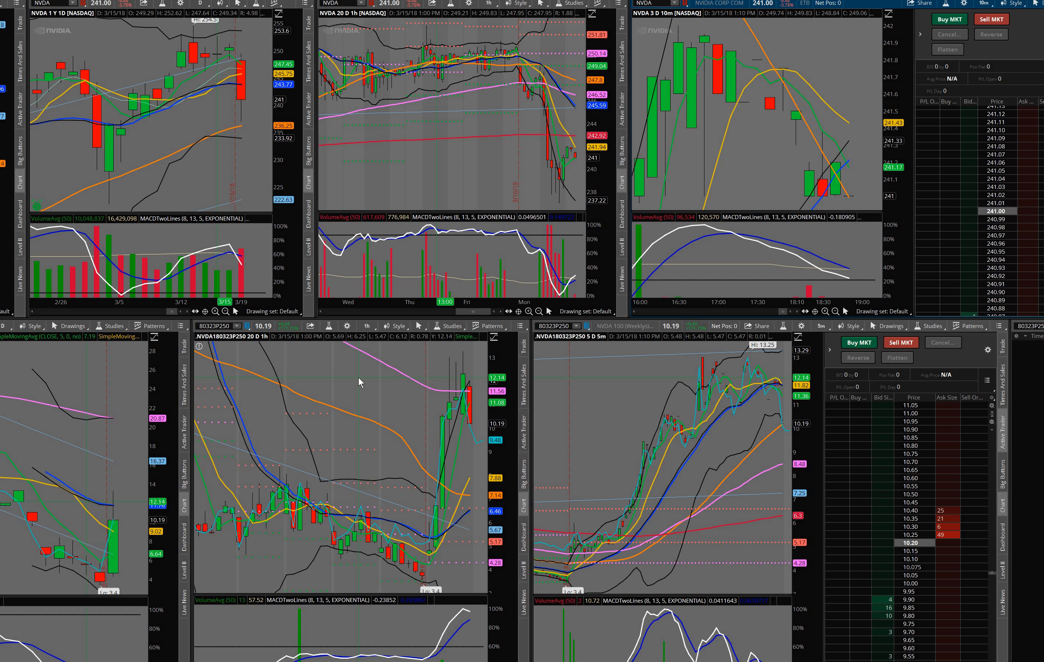
mouse_move(378, 426)
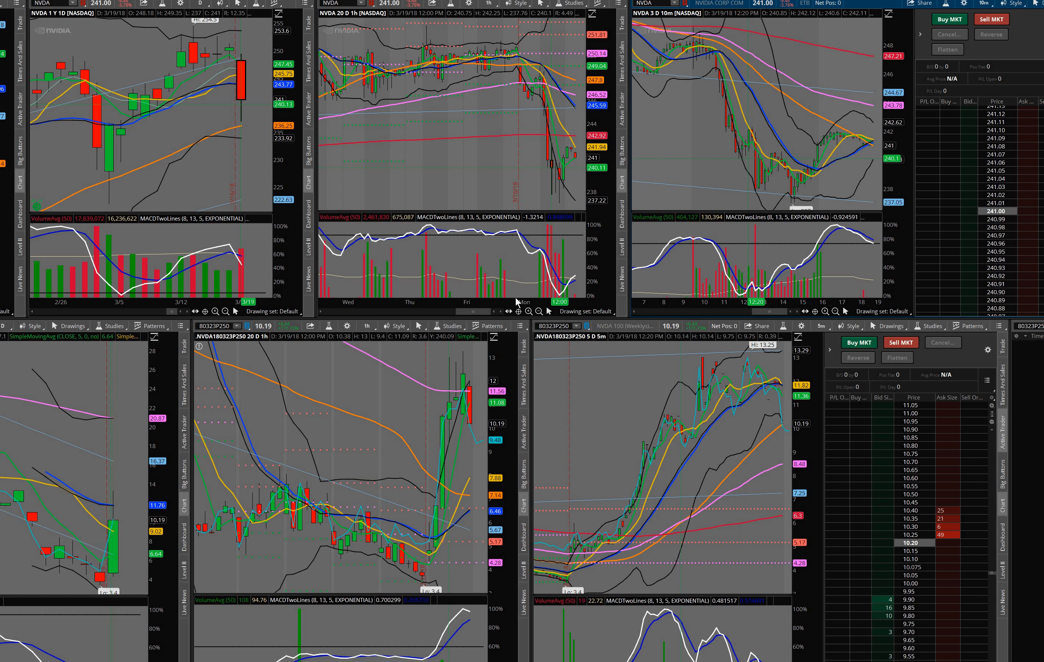
mouse_move(358, 379)
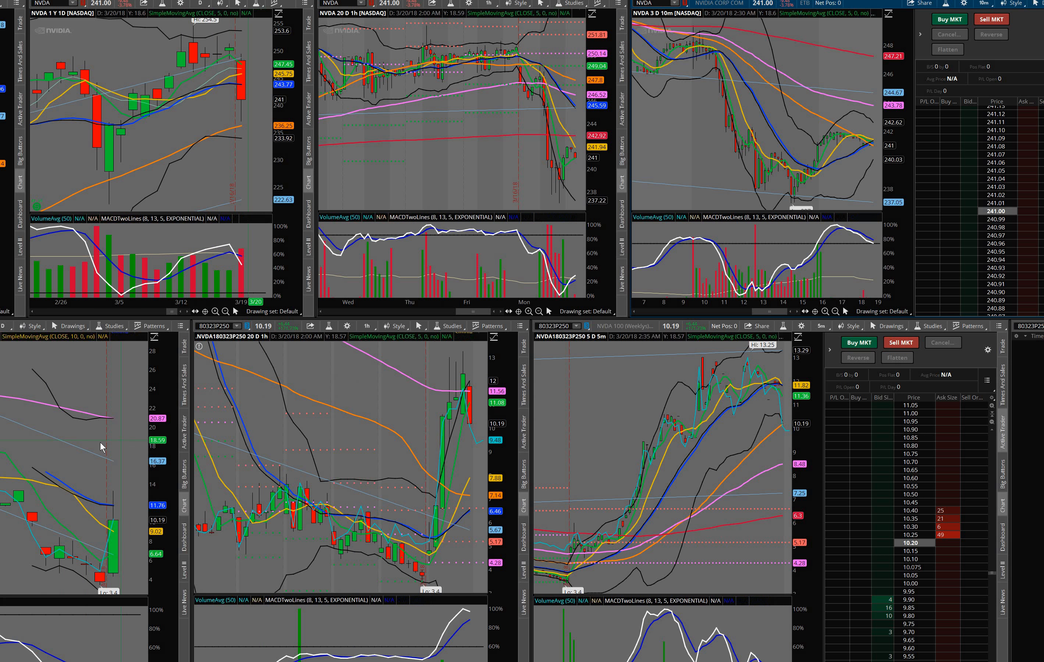
mouse_move(87, 467)
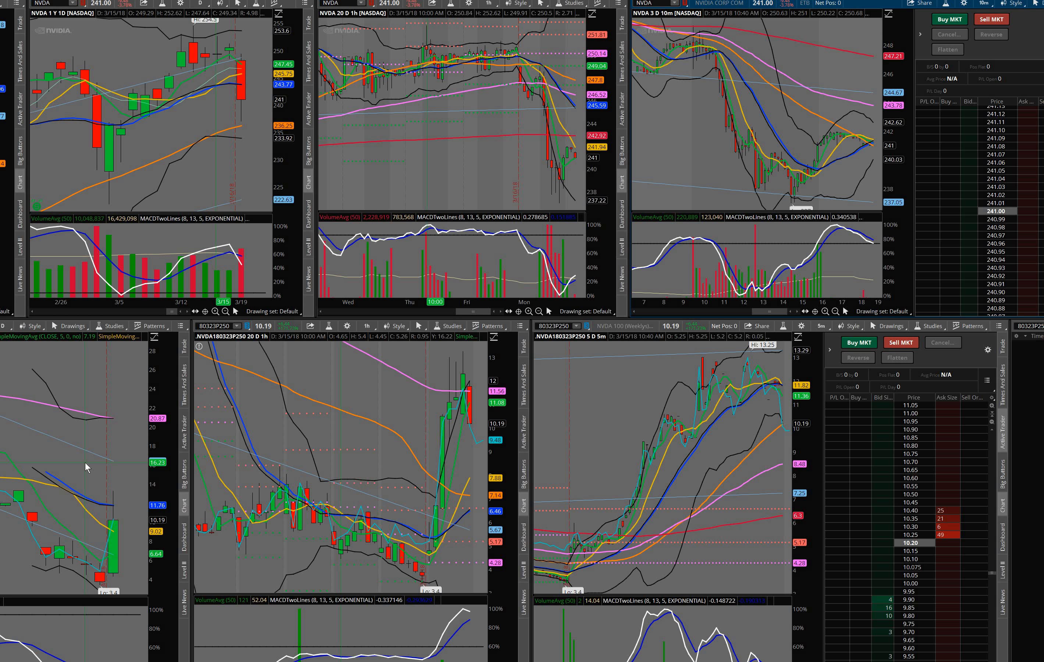
mouse_move(36, 617)
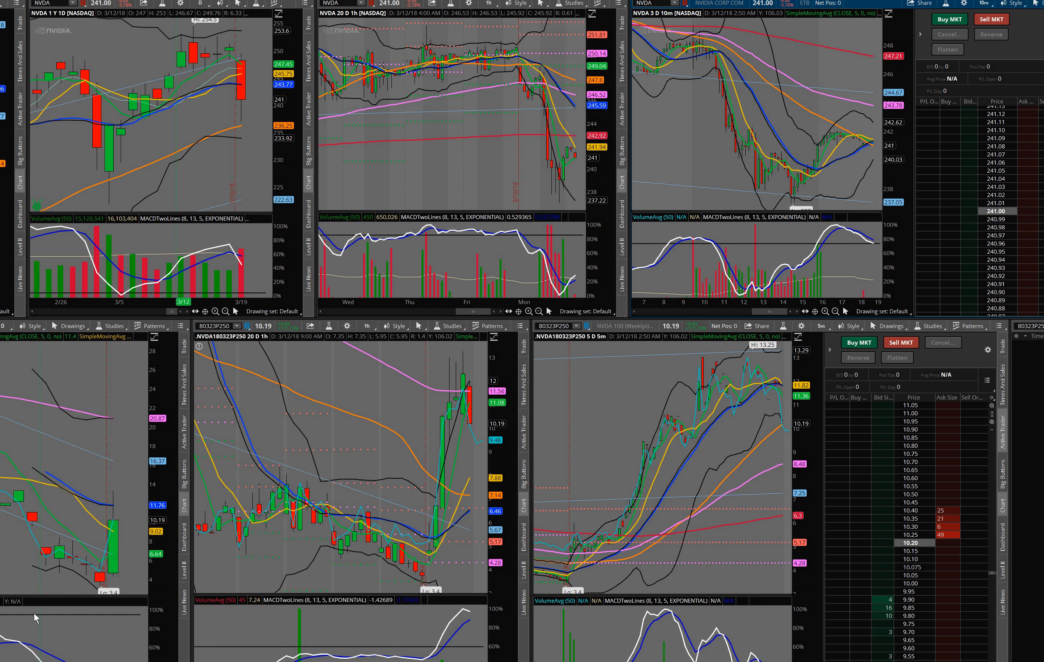